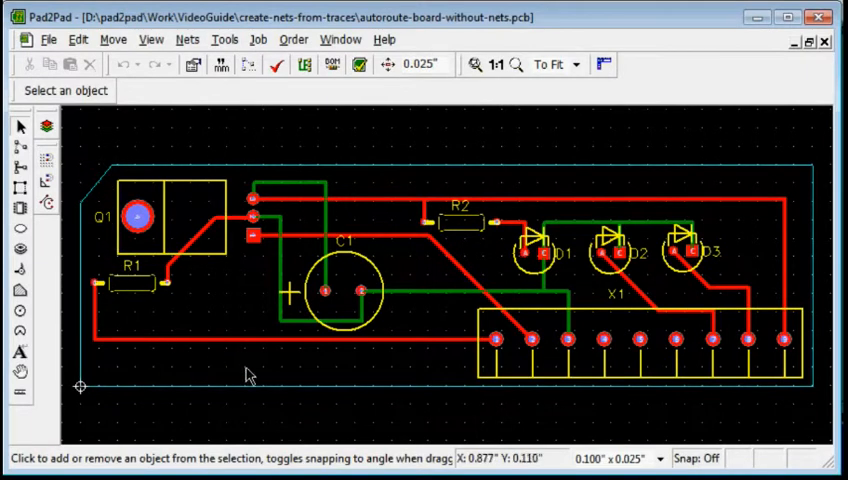
mouse_move(424, 372)
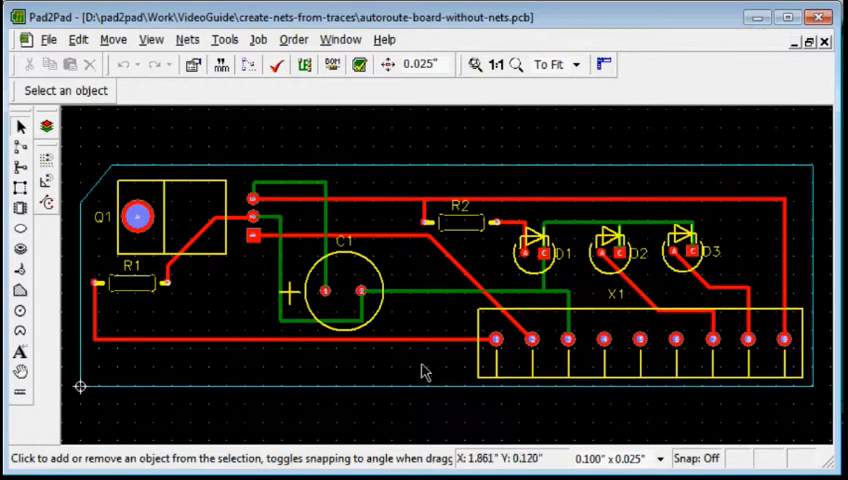
mouse_move(392, 210)
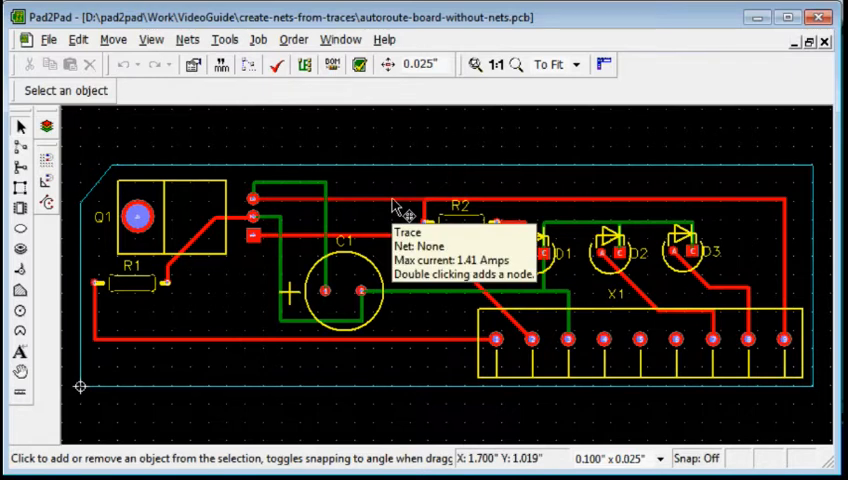
mouse_move(624, 376)
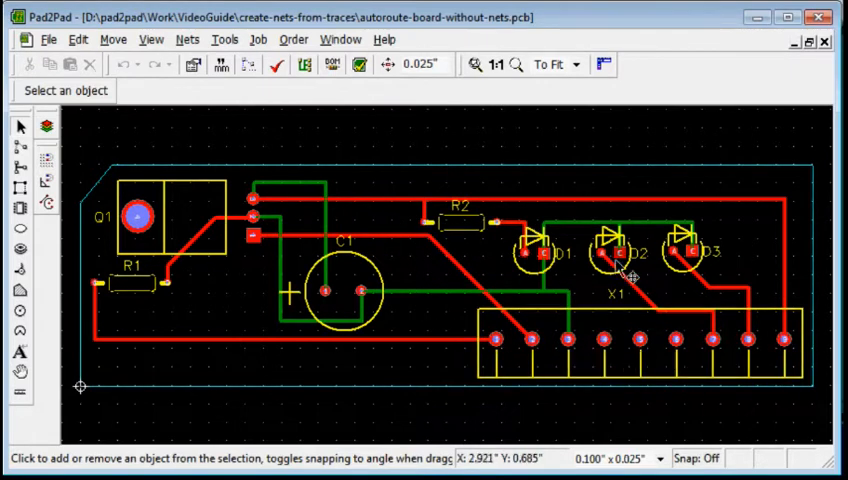
mouse_move(784, 188)
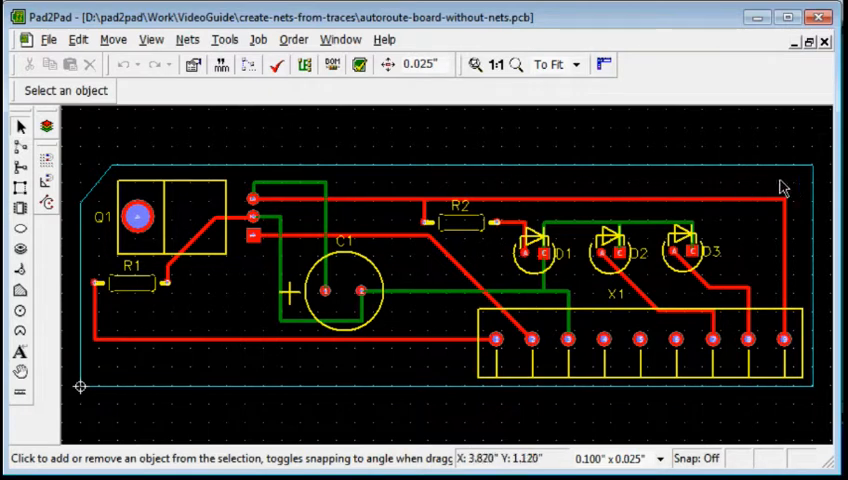
mouse_move(716, 192)
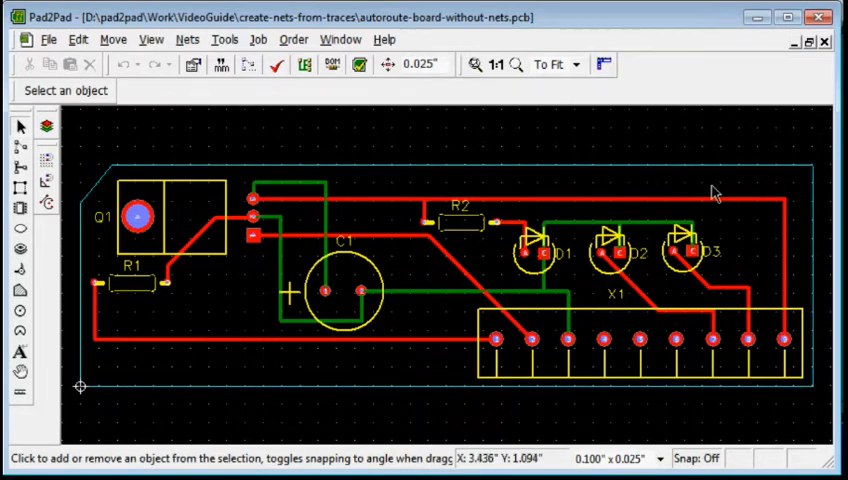
mouse_move(442, 328)
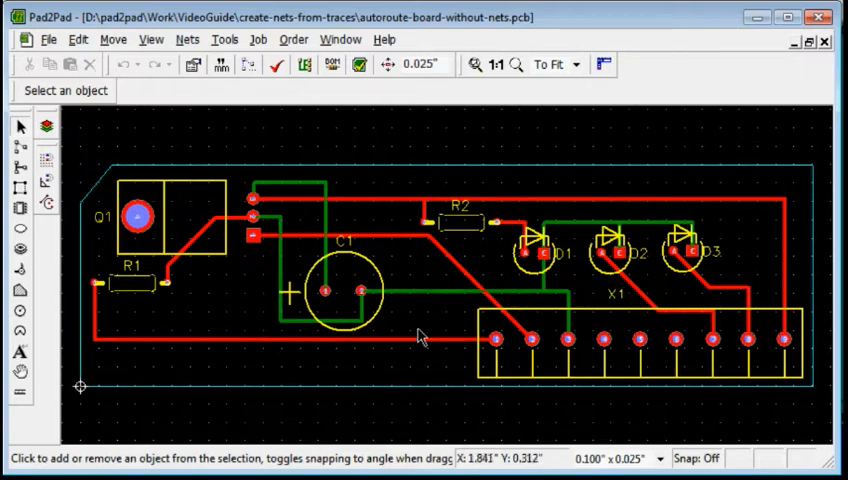
mouse_move(278, 368)
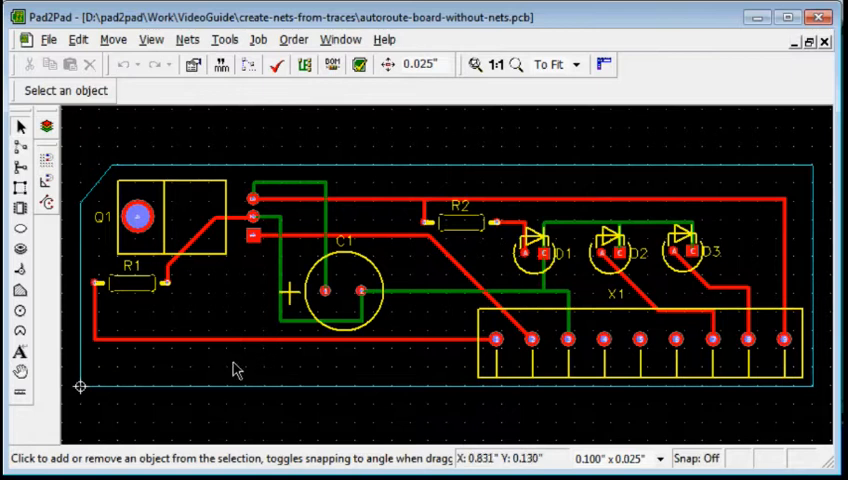
mouse_move(172, 304)
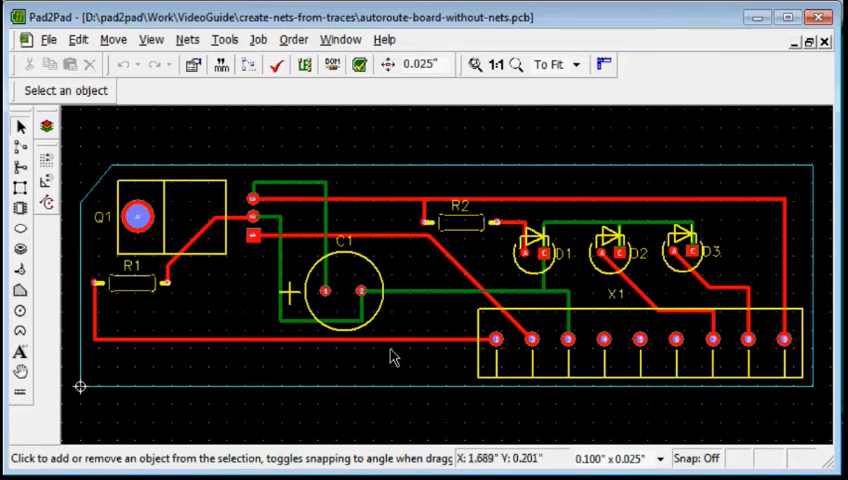
mouse_move(296, 234)
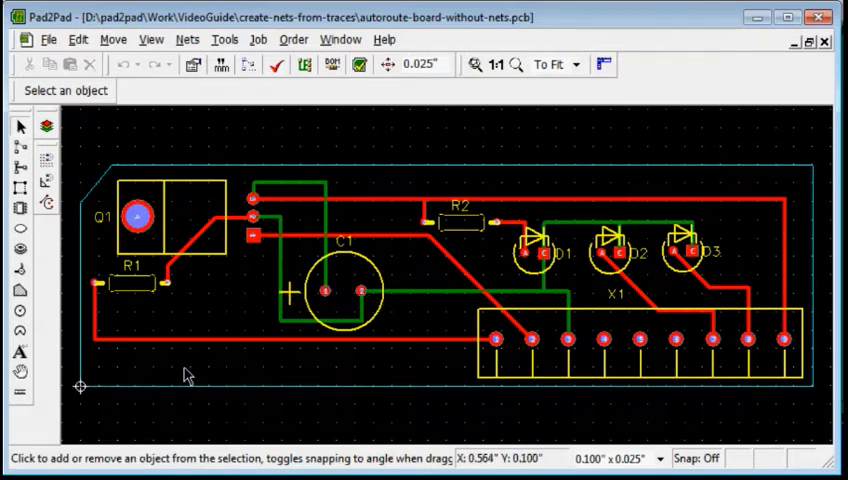
mouse_move(188, 368)
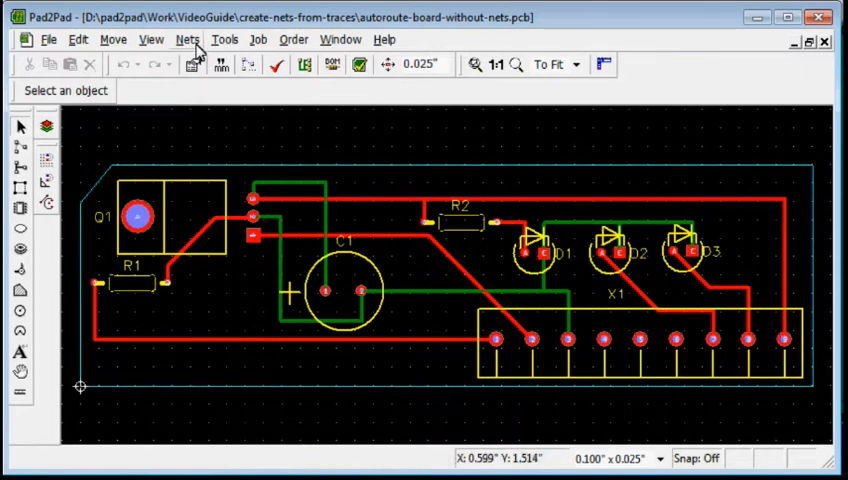
Step: Build nets from the drawn traces via Nets > Create Nets from Traces, accepting the 8-net, 24-pin result
left_click(188, 40)
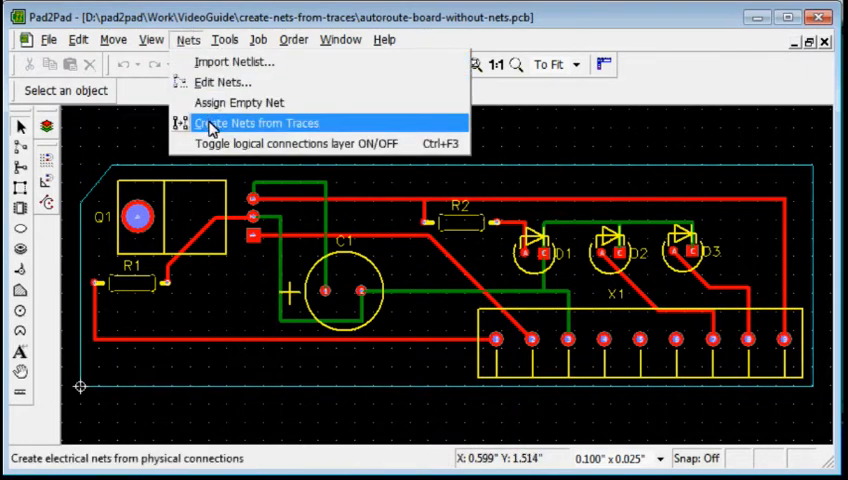
left_click(256, 122)
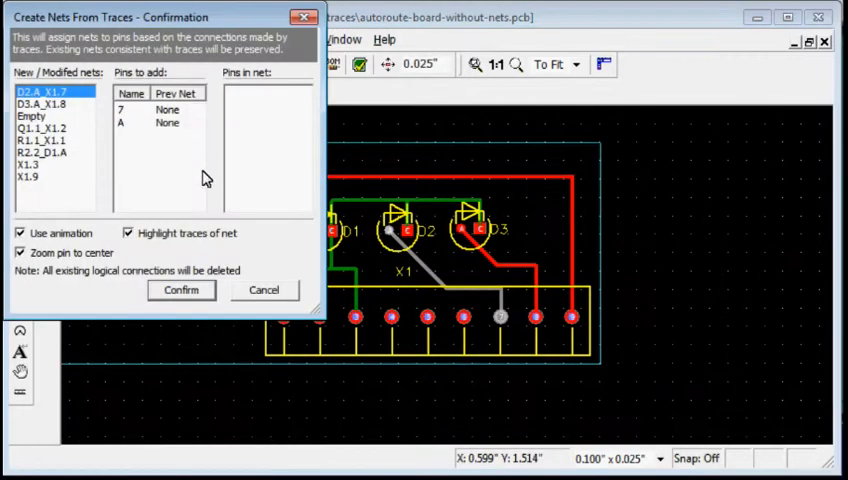
left_click(180, 290)
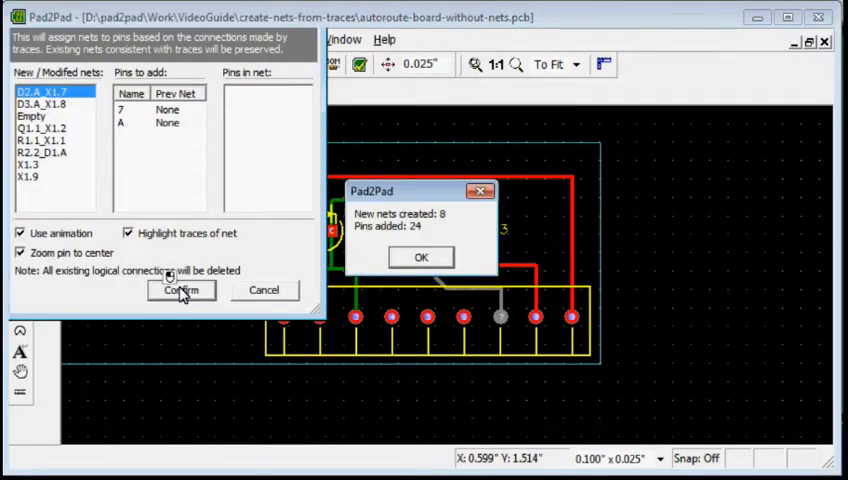
left_click(420, 256)
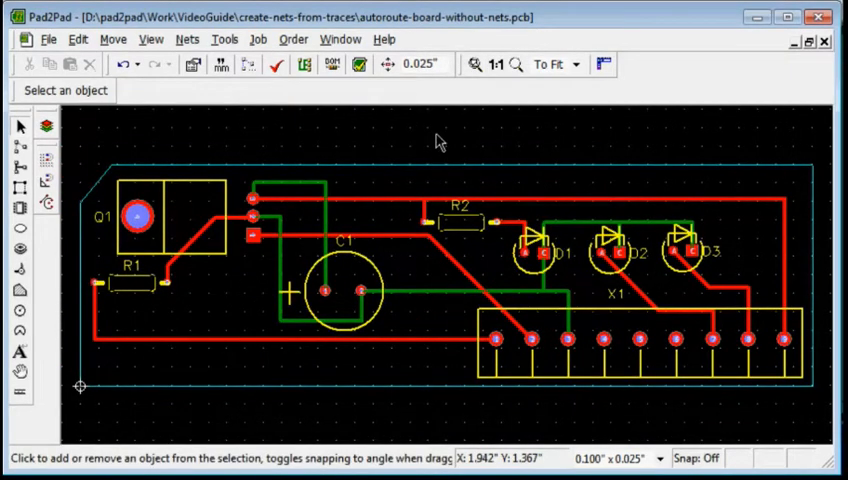
mouse_move(264, 152)
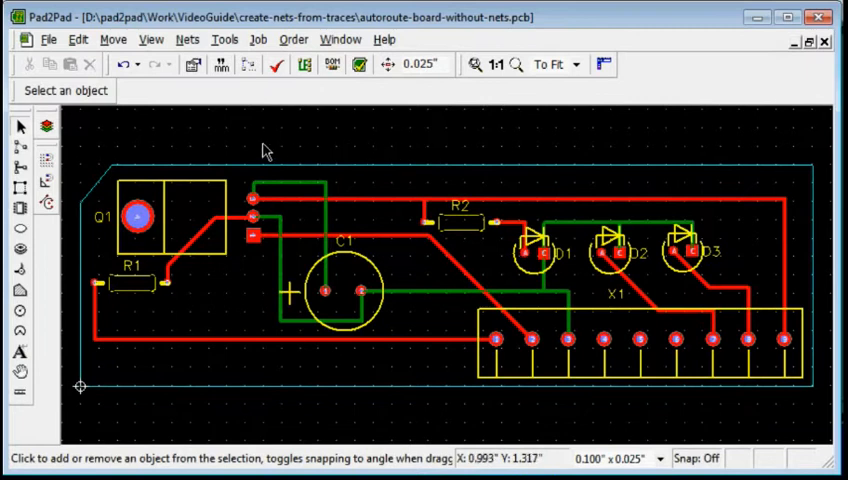
Step: Unroute All from the Tools routing options, stripping every trace from the board
left_click(224, 40)
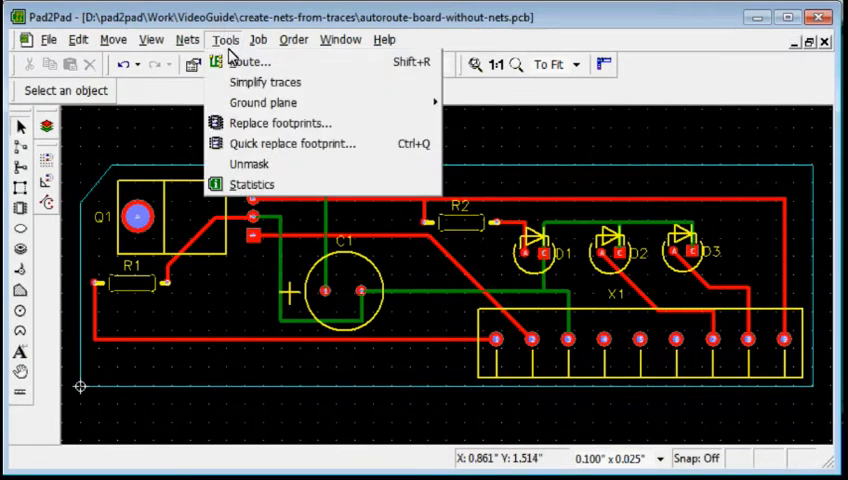
left_click(248, 60)
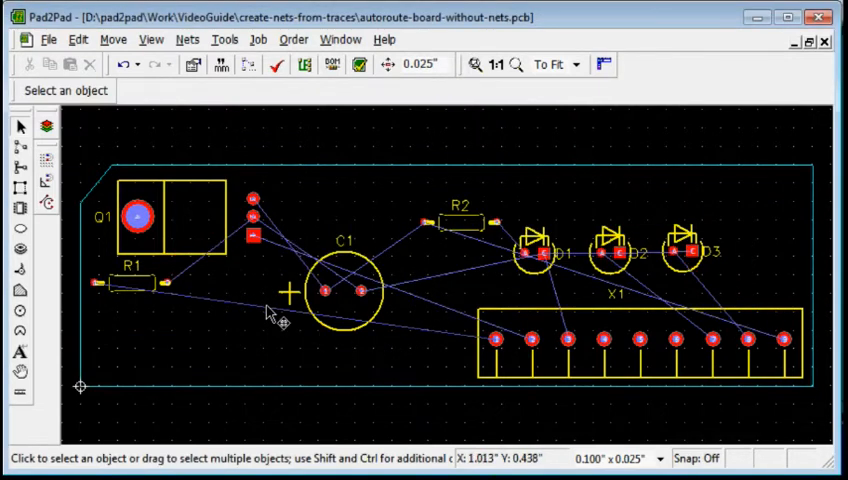
mouse_move(272, 316)
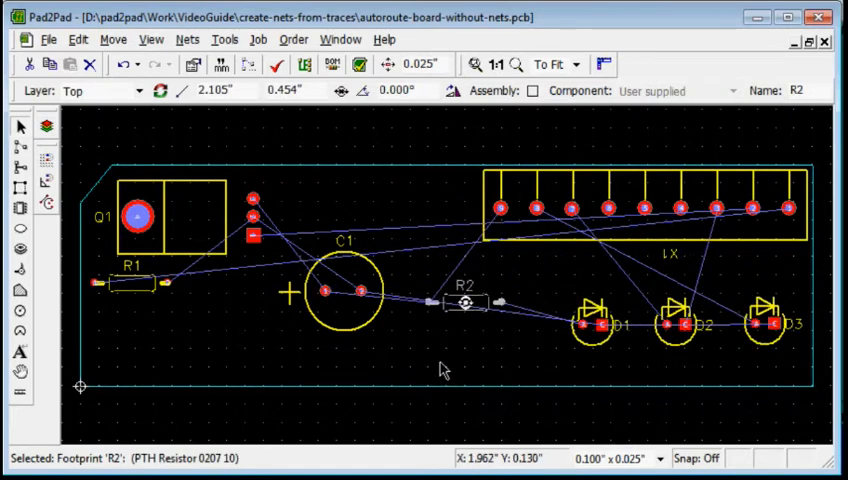
mouse_move(434, 368)
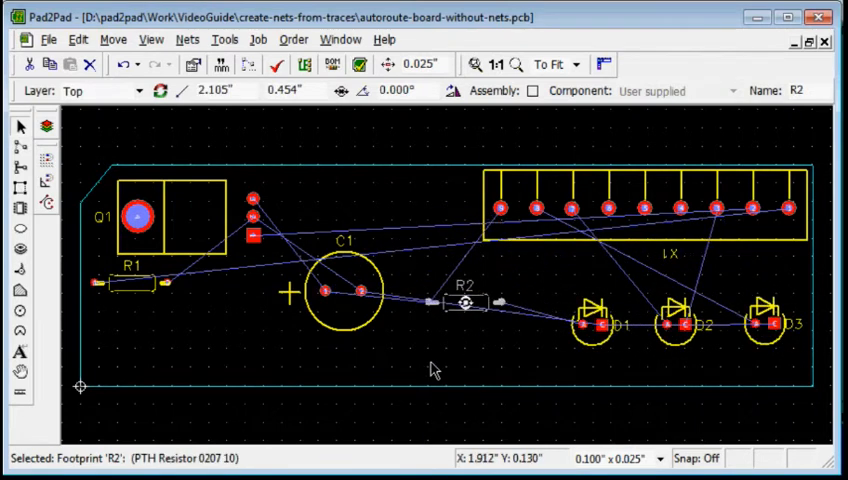
mouse_move(228, 40)
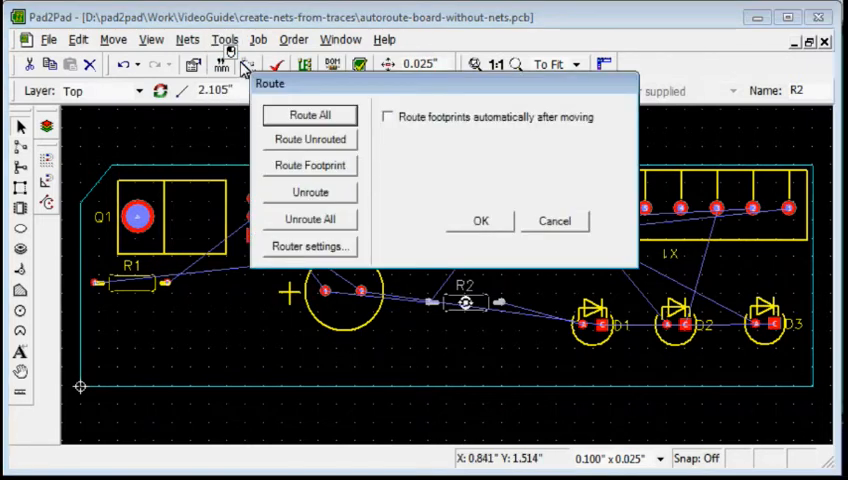
Step: Route All so the autorouter completes all 14 connections, then accept the routing statistics
left_click(308, 114)
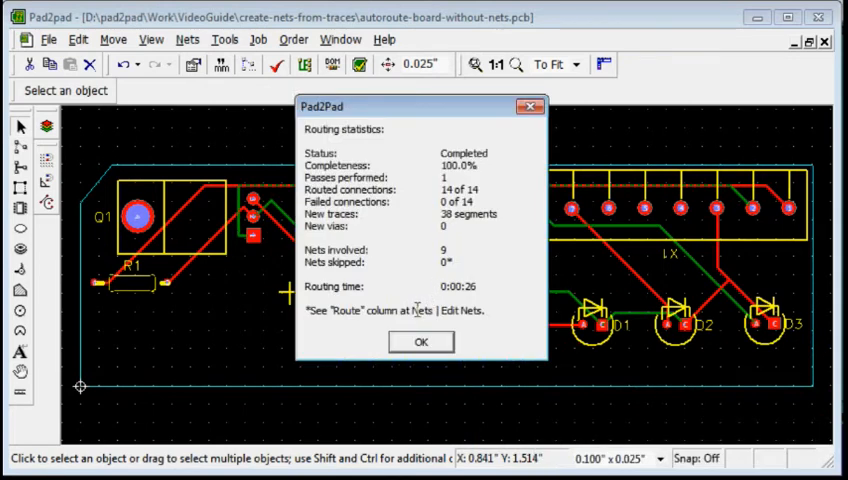
double_click(460, 164)
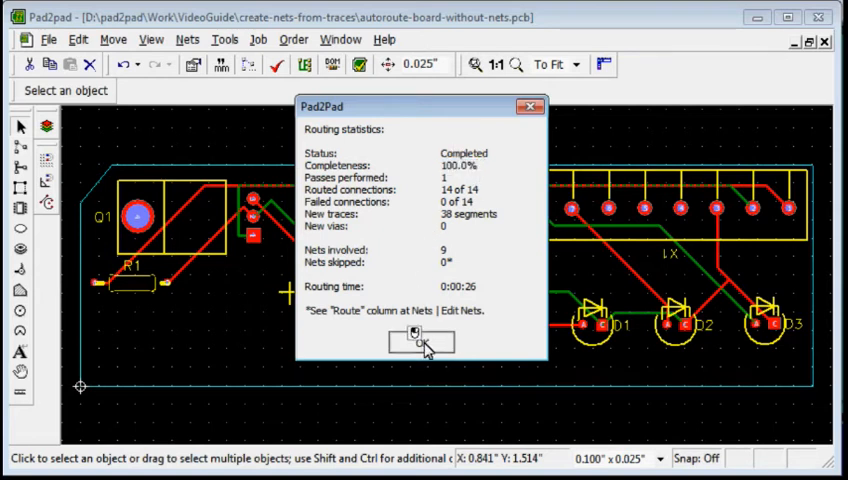
left_click(420, 344)
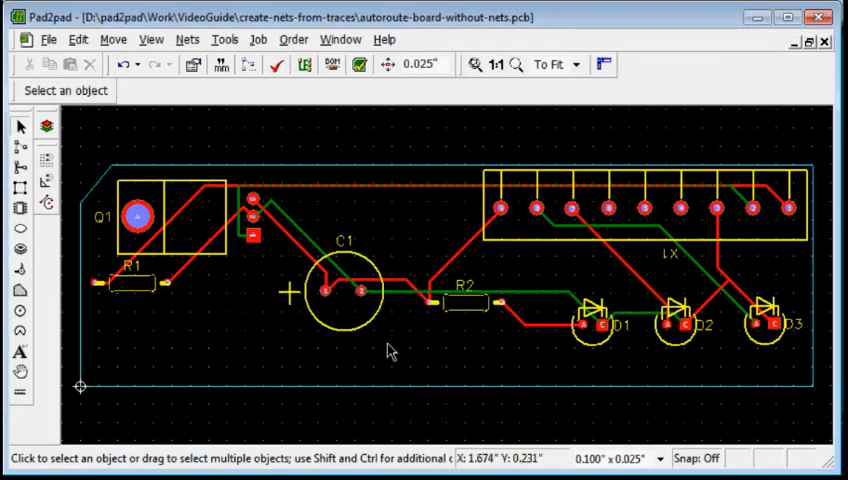
mouse_move(258, 352)
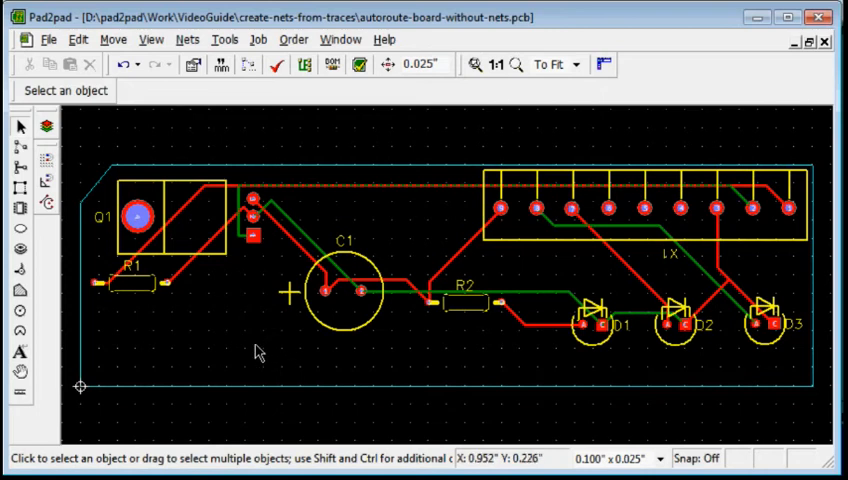